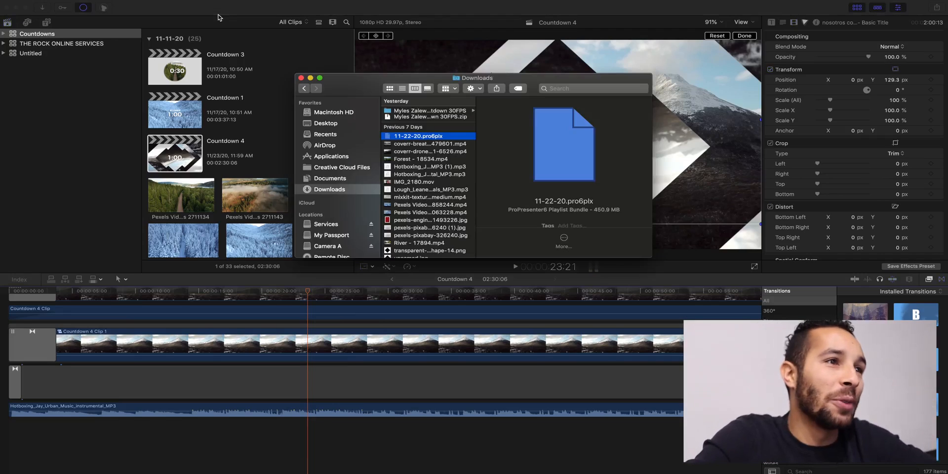
Browse the downloaded Countdown 30FPS folder in Finder, then close the window.
click(429, 110)
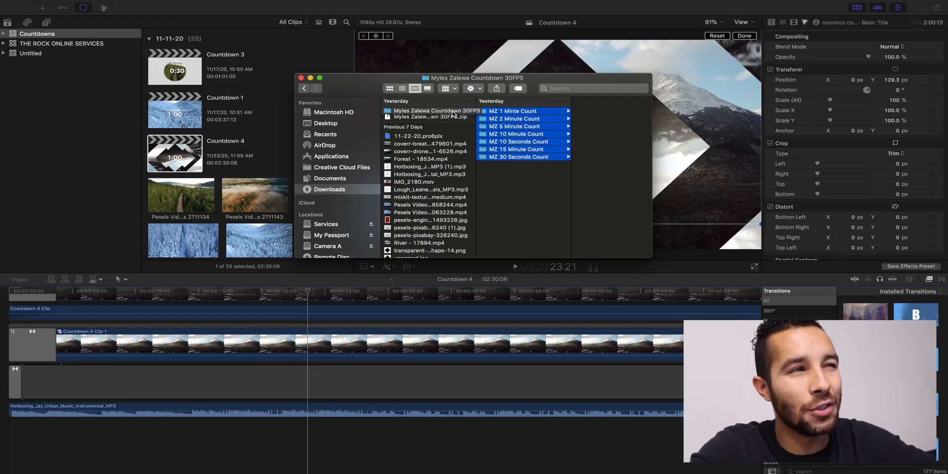
click(301, 77)
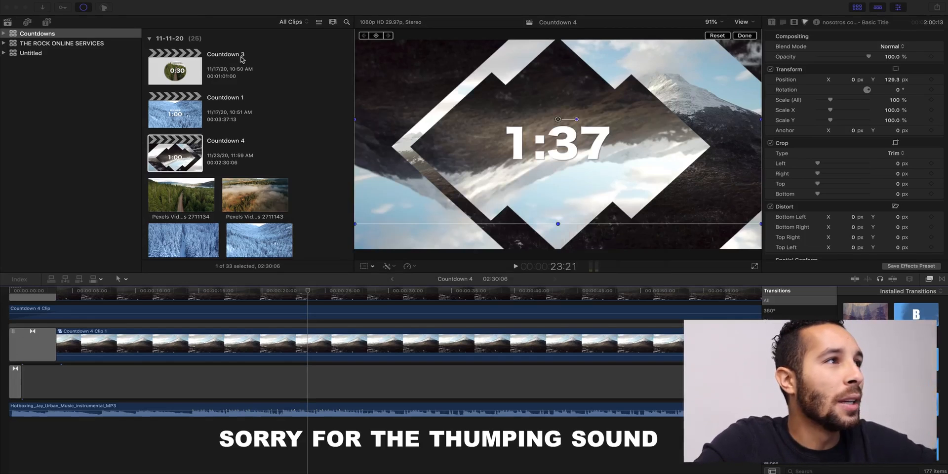
Show the Countdown 30FPS titles category and skim the MZ 1 Minute Count thumbnail.
click(46, 22)
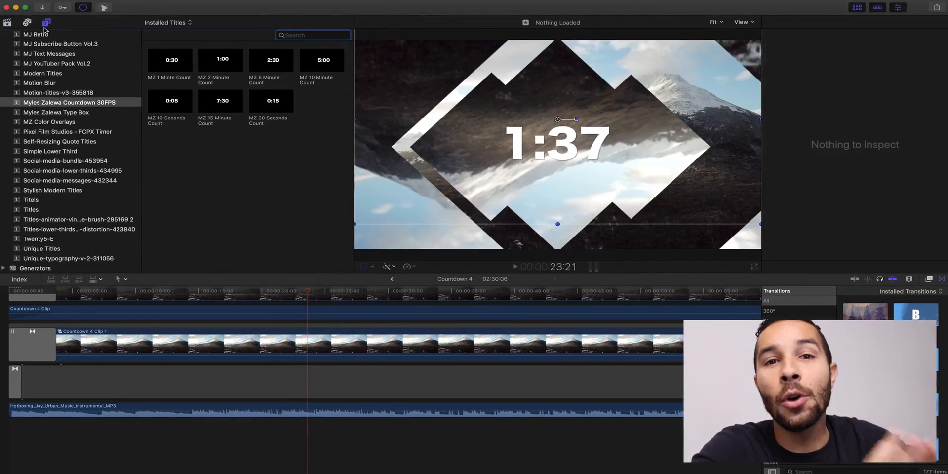
mouse_move(46, 22)
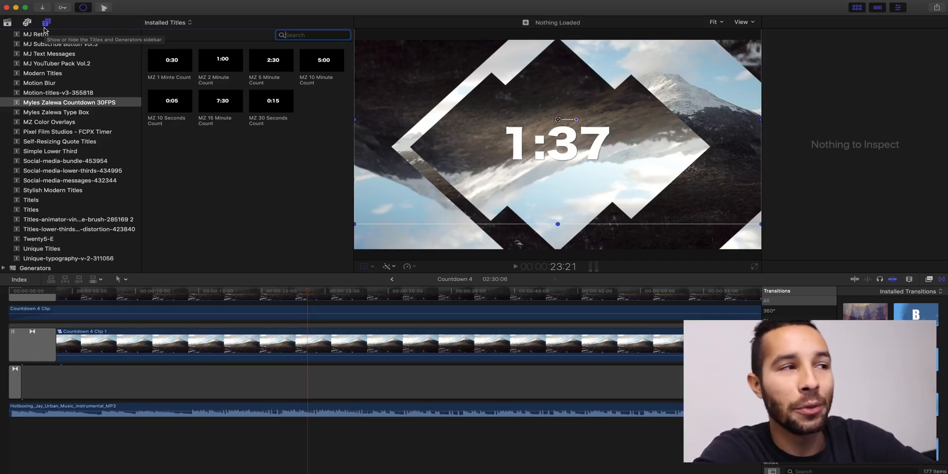
mouse_move(102, 112)
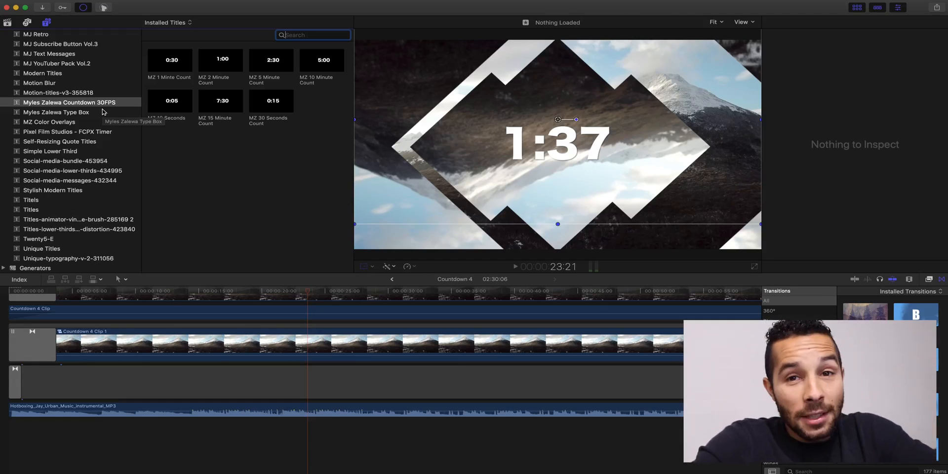
mouse_move(59, 132)
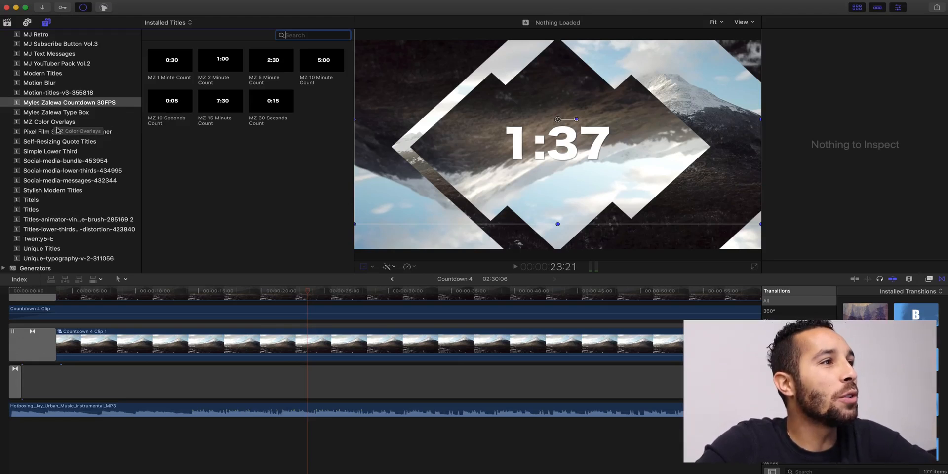
click(70, 102)
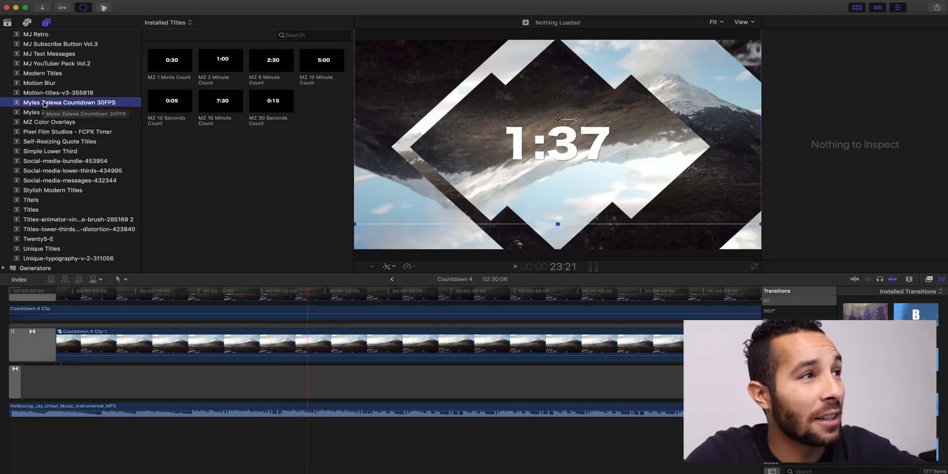
mouse_move(109, 108)
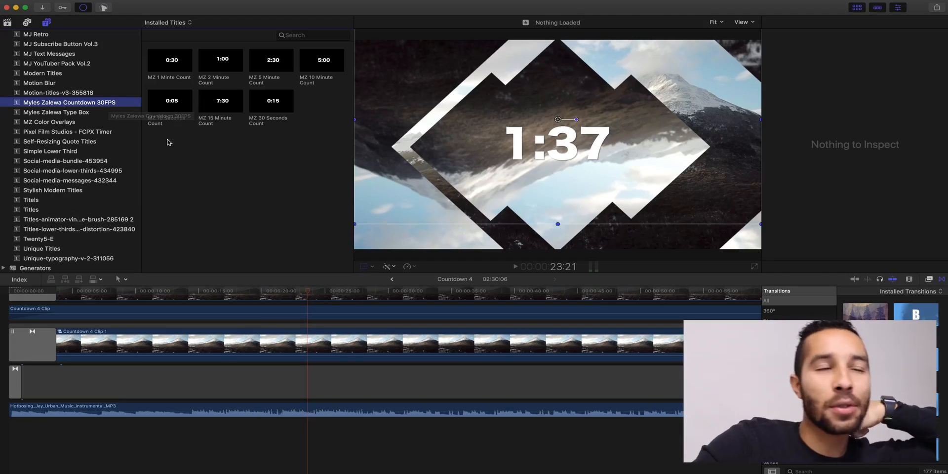
click(169, 60)
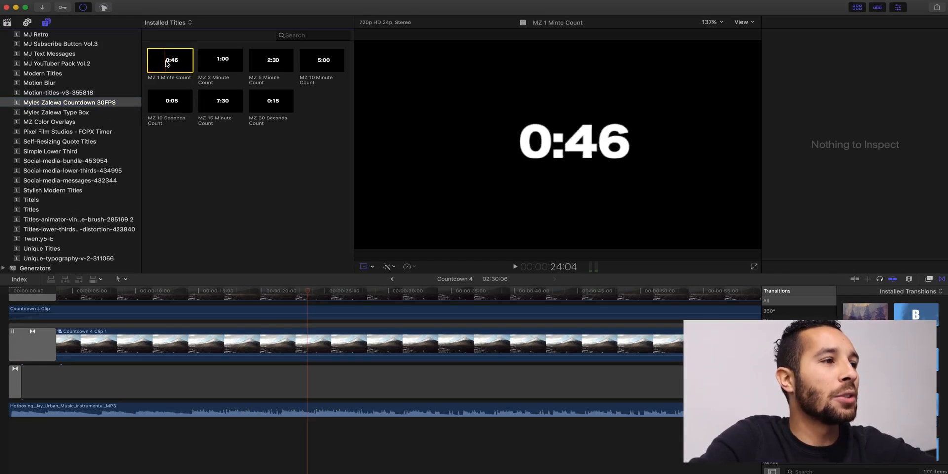
Create a 1080p 60p project, add MZ 1 Minute Count to it, and play it.
click(84, 5)
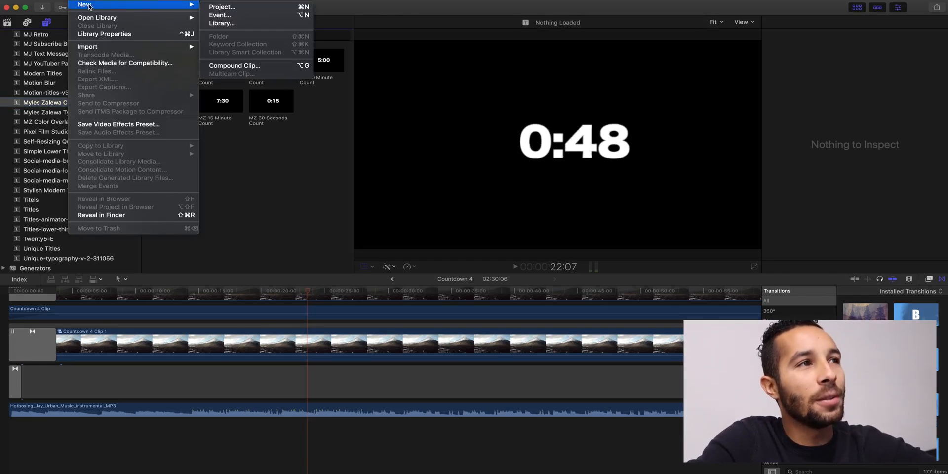
click(221, 7)
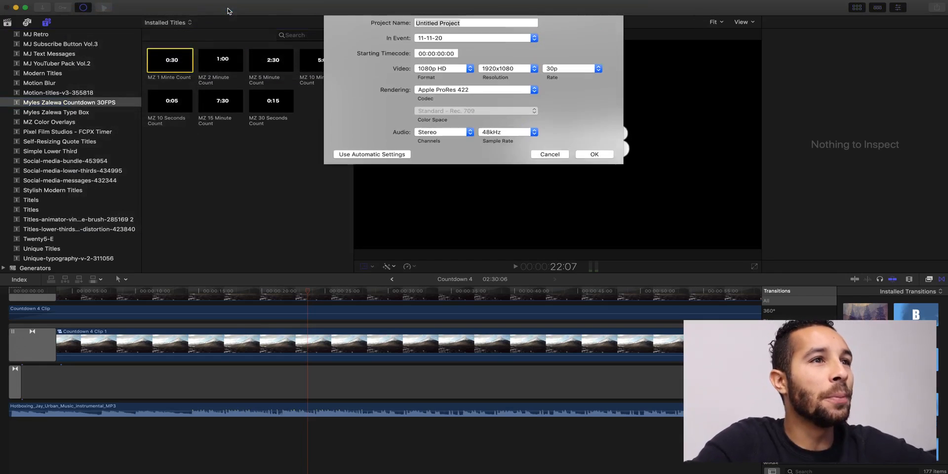
click(598, 68)
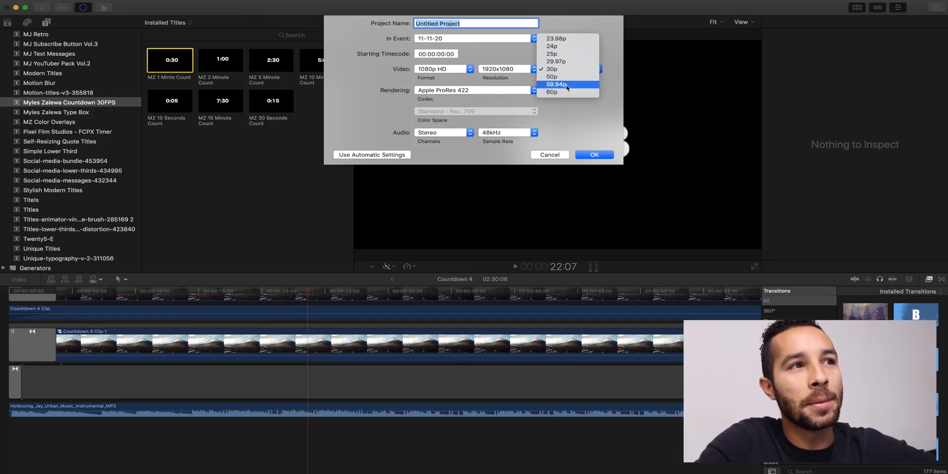
click(551, 93)
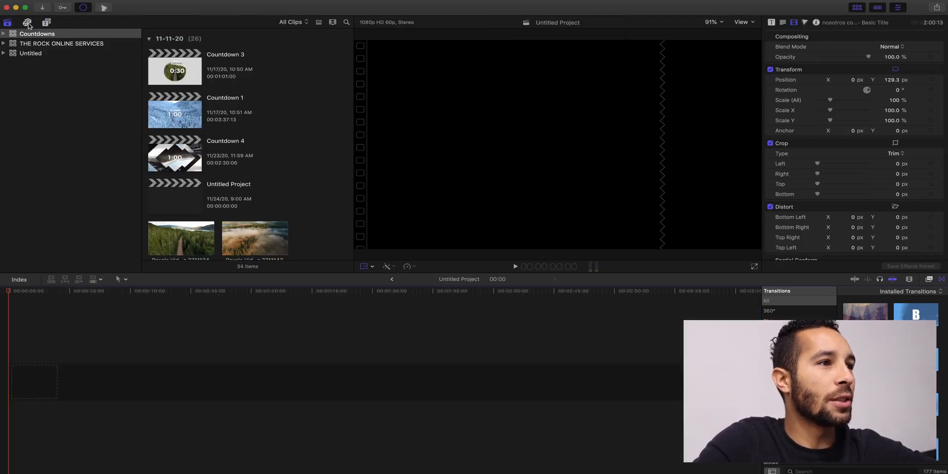
click(175, 197)
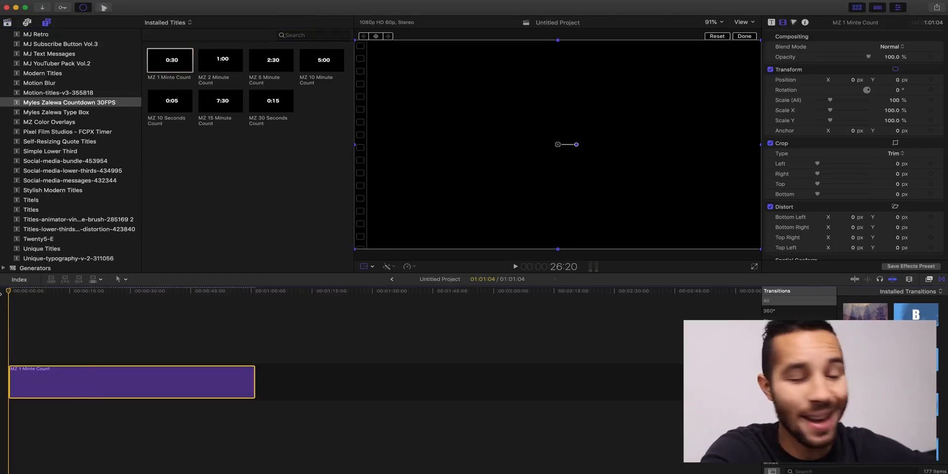
click(515, 267)
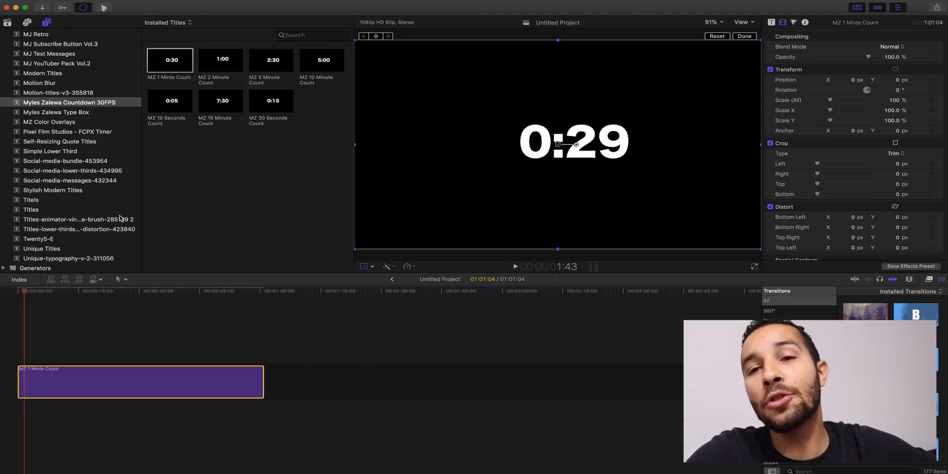
mouse_move(239, 231)
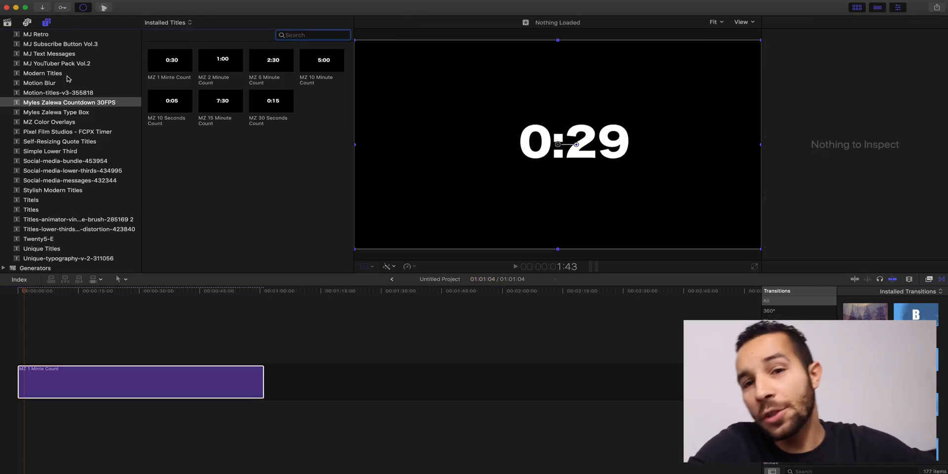
Modify Untitled Project's settings to change its frame rate to 30p.
click(9, 22)
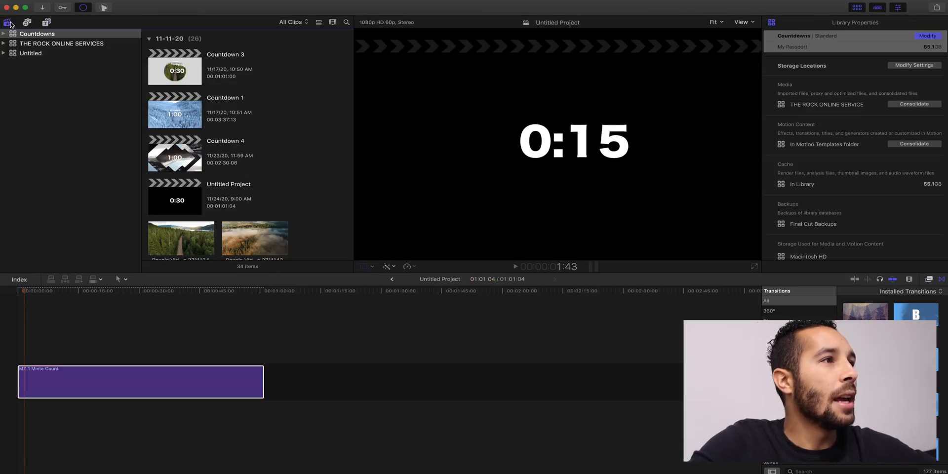
click(37, 33)
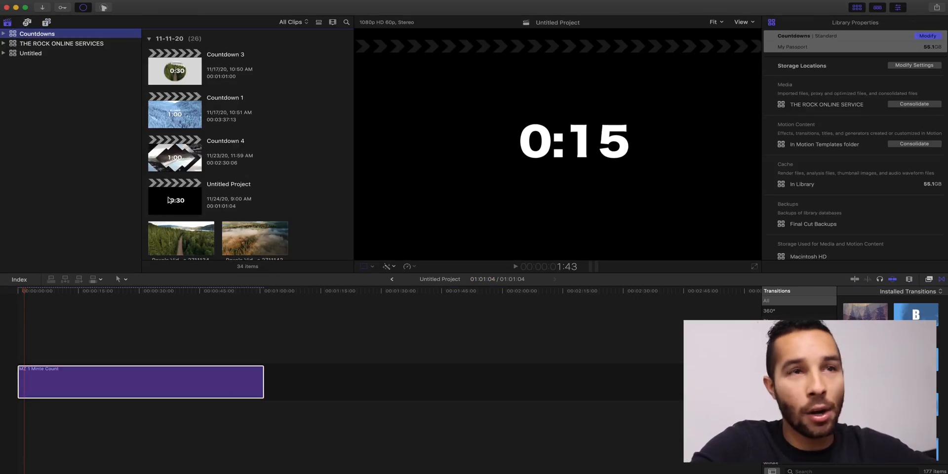
click(175, 196)
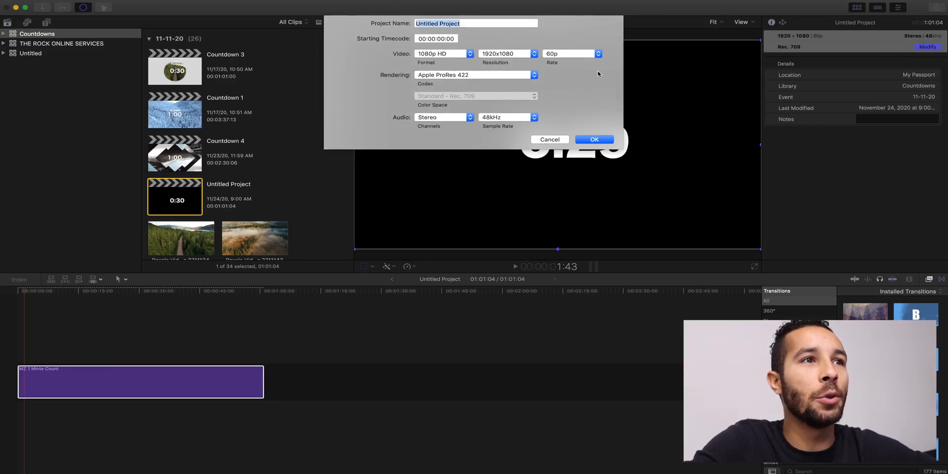
click(597, 53)
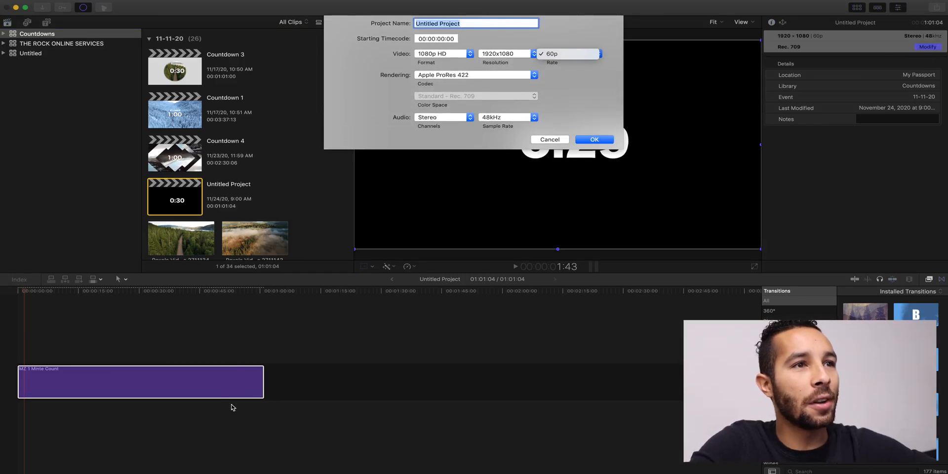
click(593, 139)
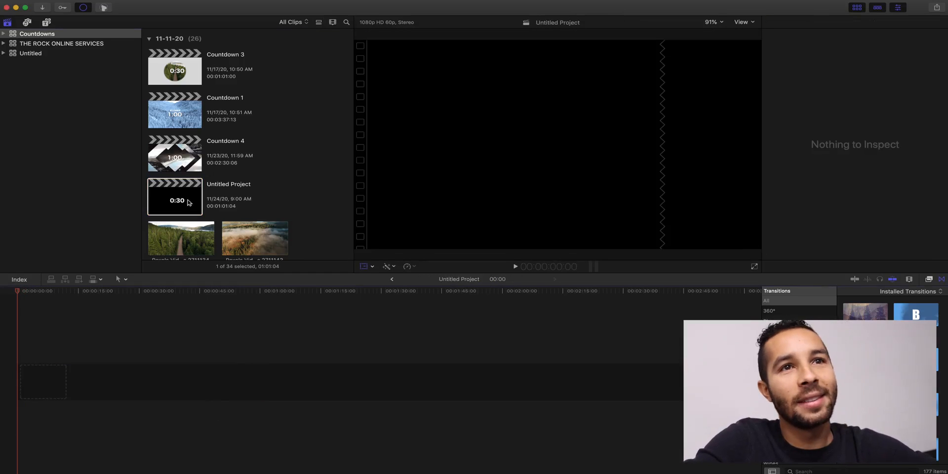
click(175, 196)
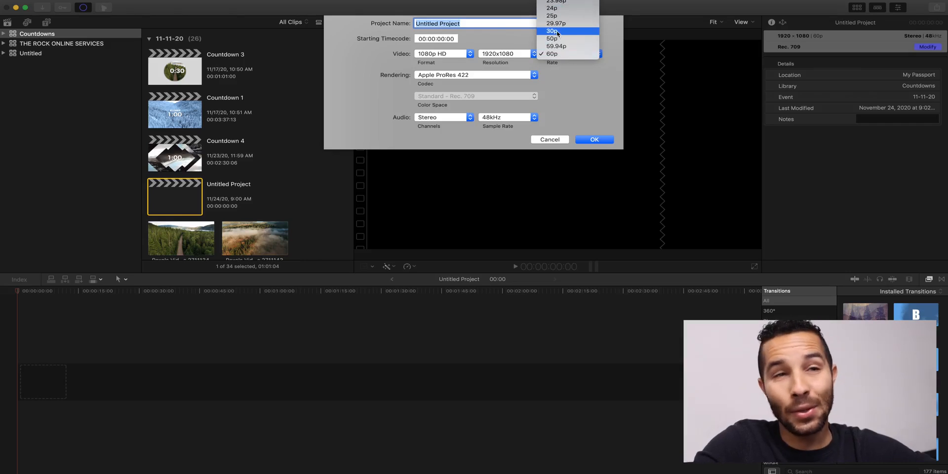
click(551, 31)
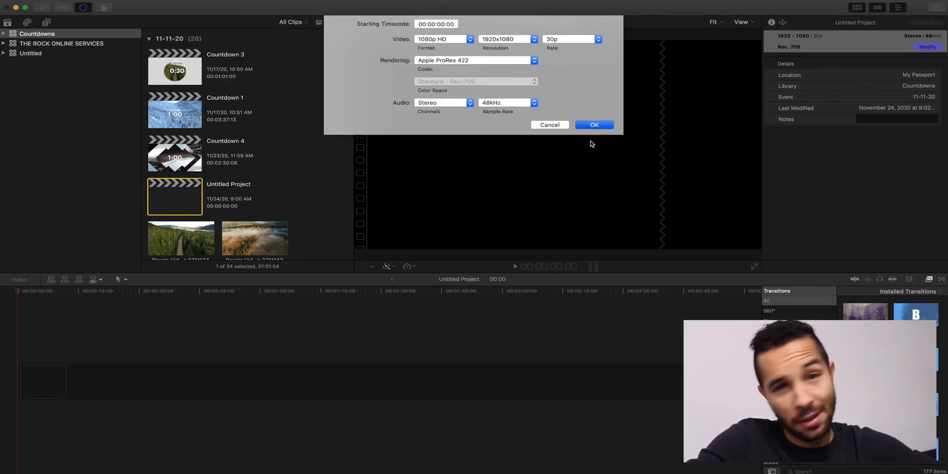
click(592, 125)
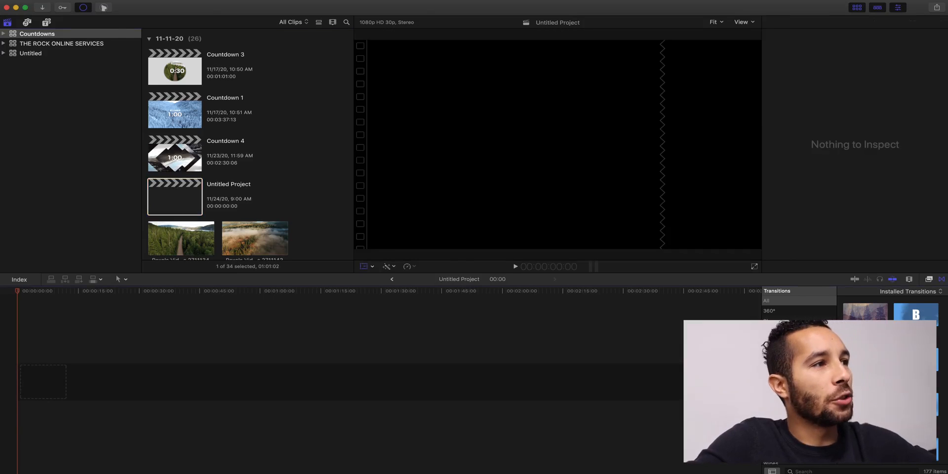
click(46, 22)
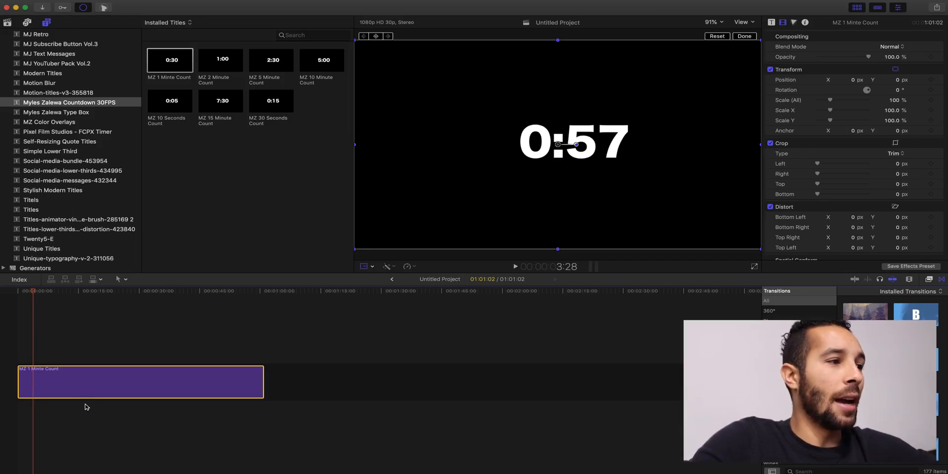
mouse_move(671, 201)
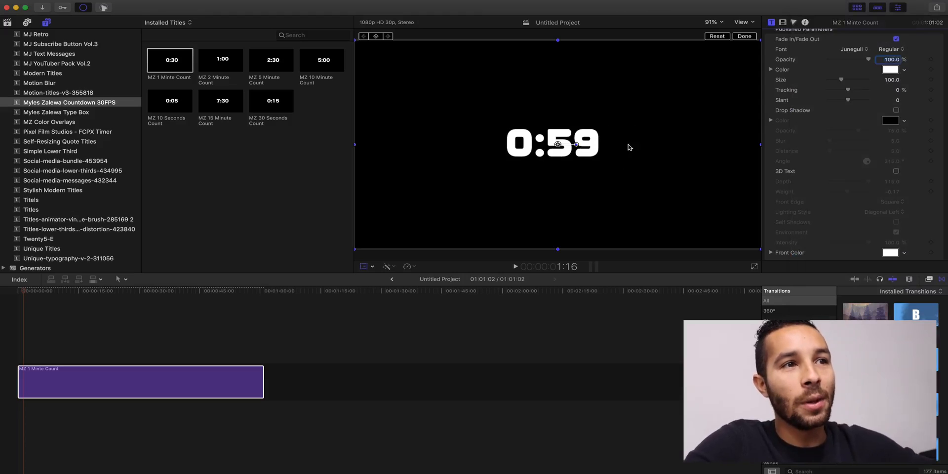
Play the MZ 1 Minute Count title to preview its Junegull countdown.
click(515, 266)
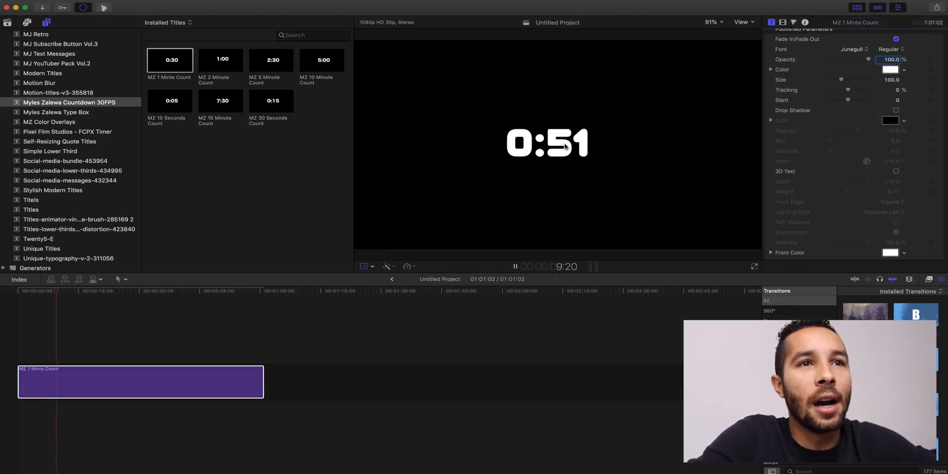
Preview fonts such as Menlo on the countdown number from the Font list.
click(853, 49)
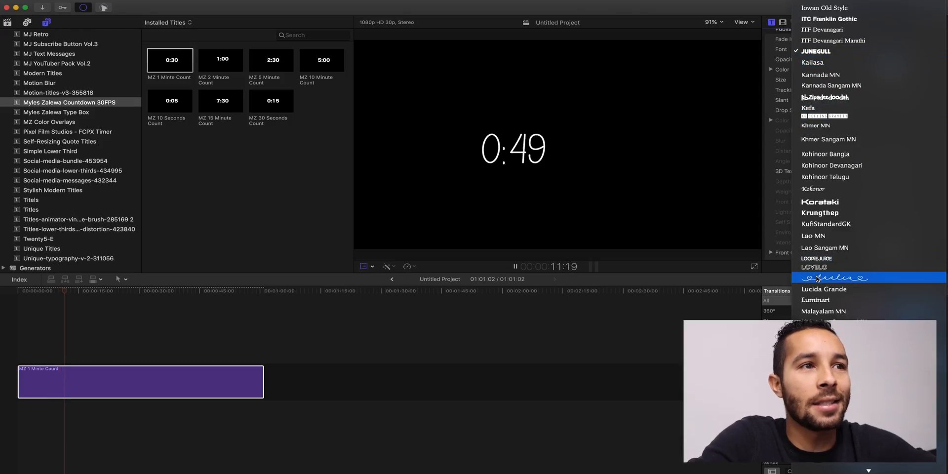
click(835, 278)
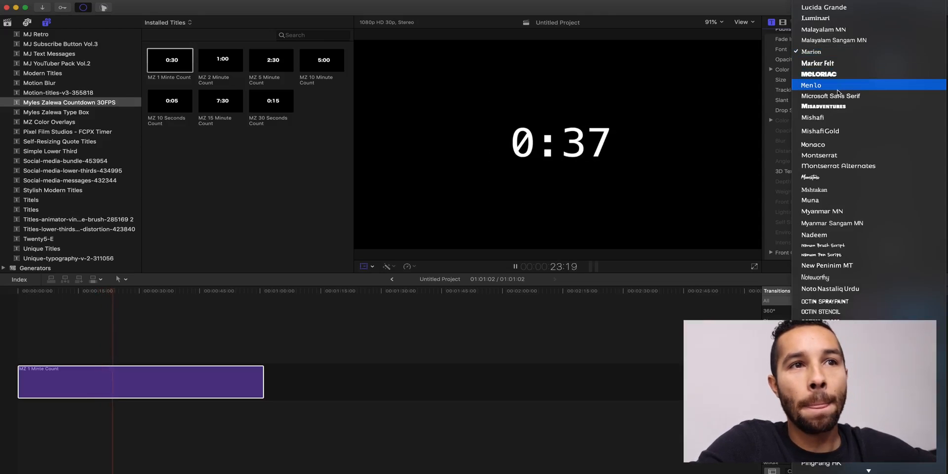
click(818, 74)
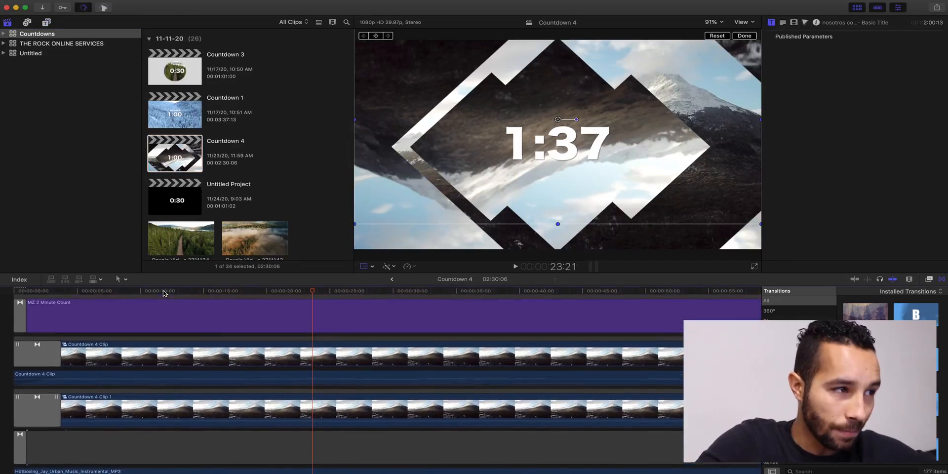
Scroll down the Browser to reach the Countdown 4 project.
scroll(down, 3)
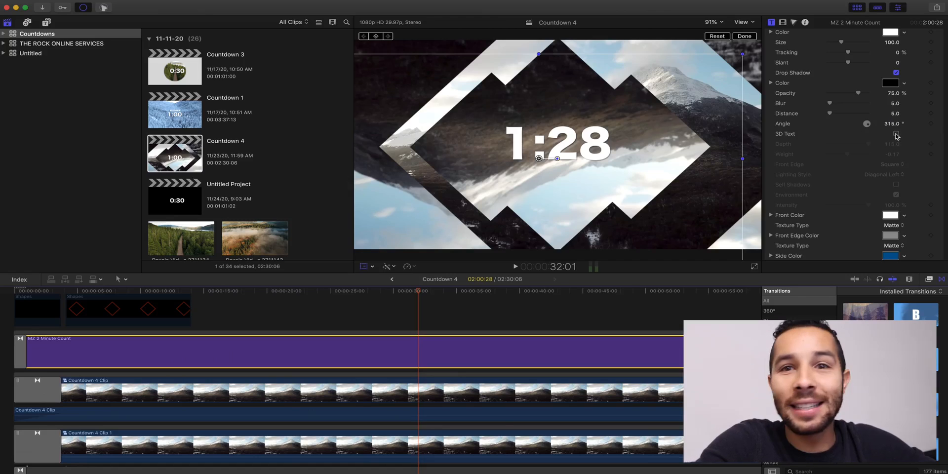
Enable 3D Text, reduce weight and depth, and colour the sides yellow then red.
click(897, 134)
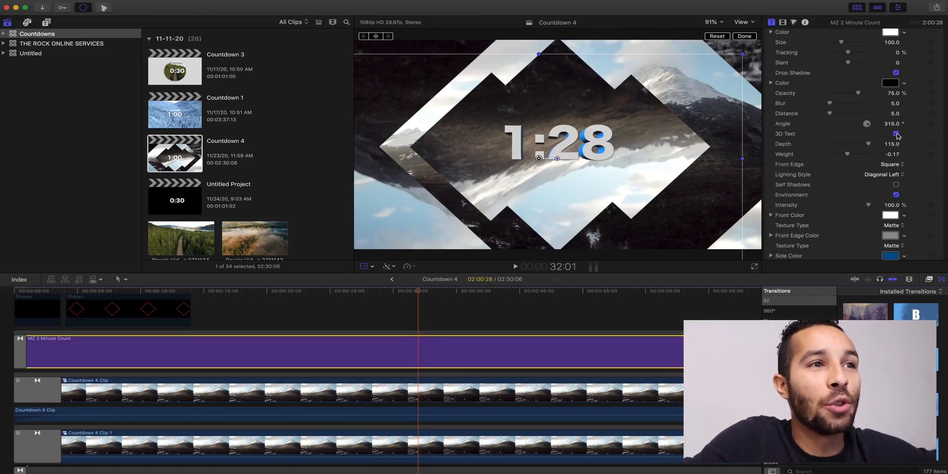
drag(835, 153, 853, 153)
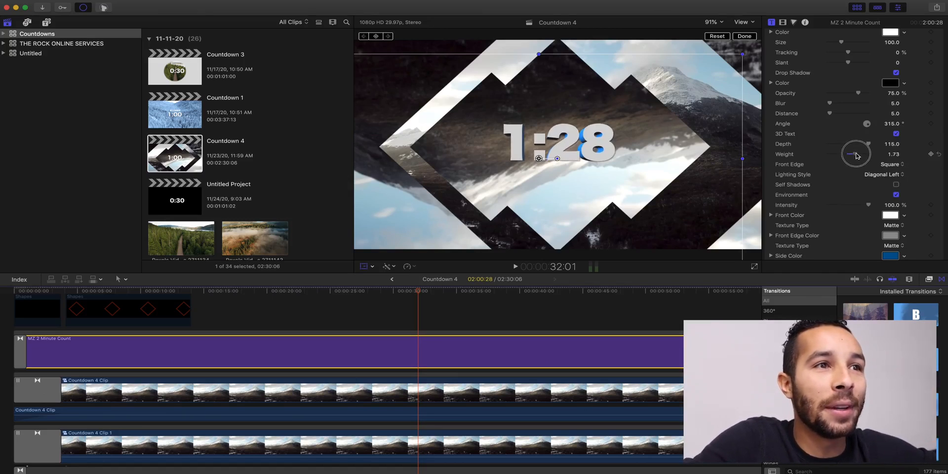
drag(856, 154, 840, 146)
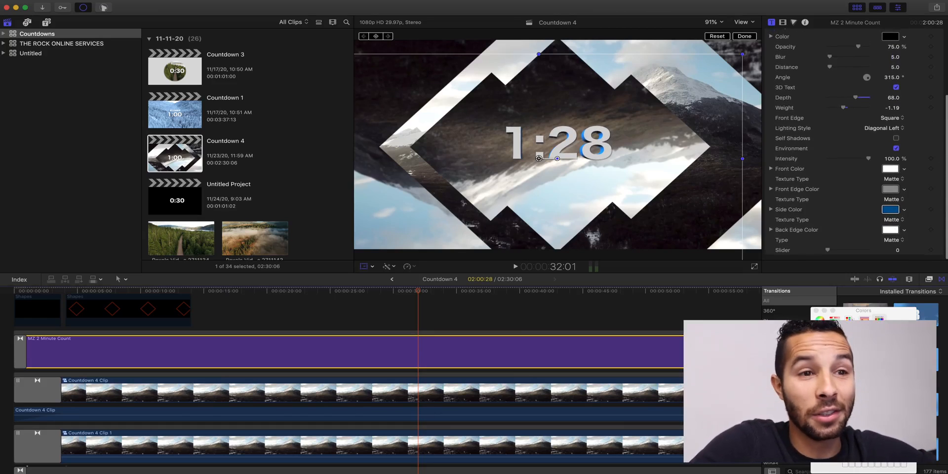
click(891, 209)
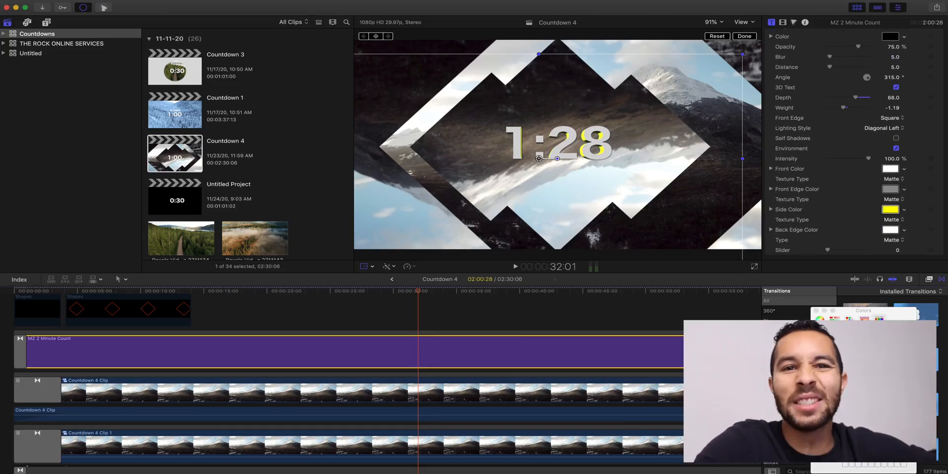
click(890, 209)
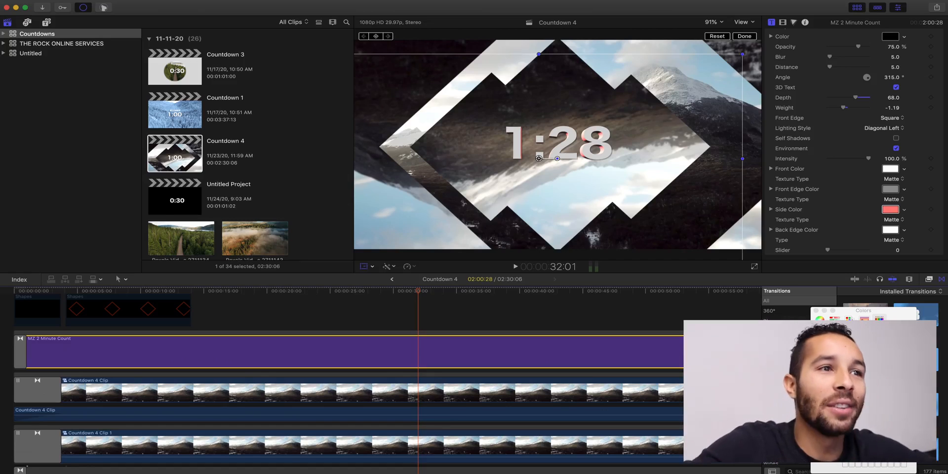
mouse_move(635, 321)
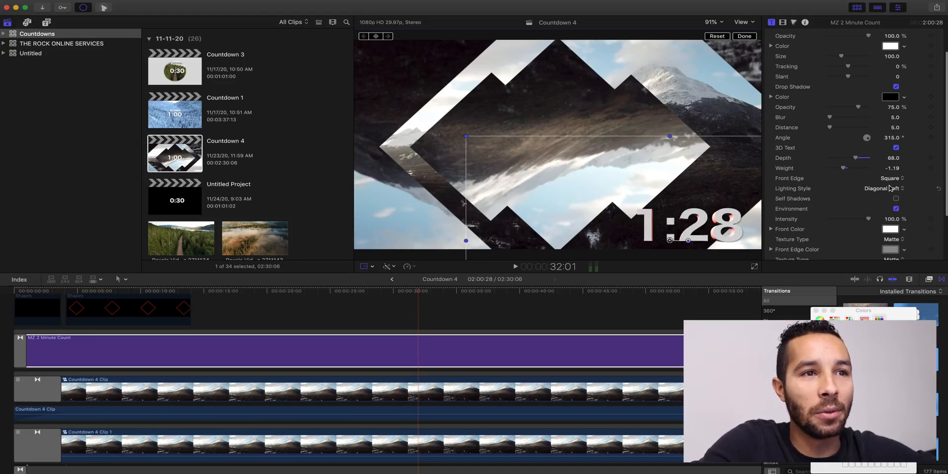
Give the 3D countdown a Square Ring front edge and Medium Right lighting.
click(891, 178)
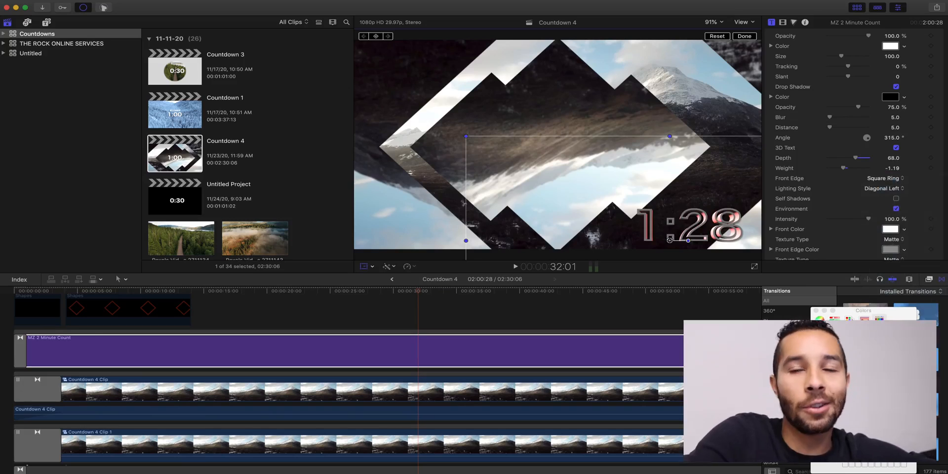
mouse_move(821, 186)
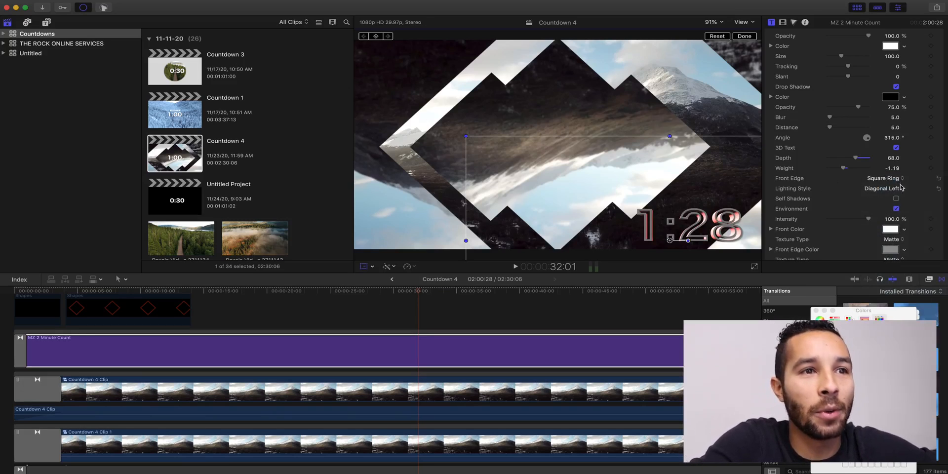
click(883, 189)
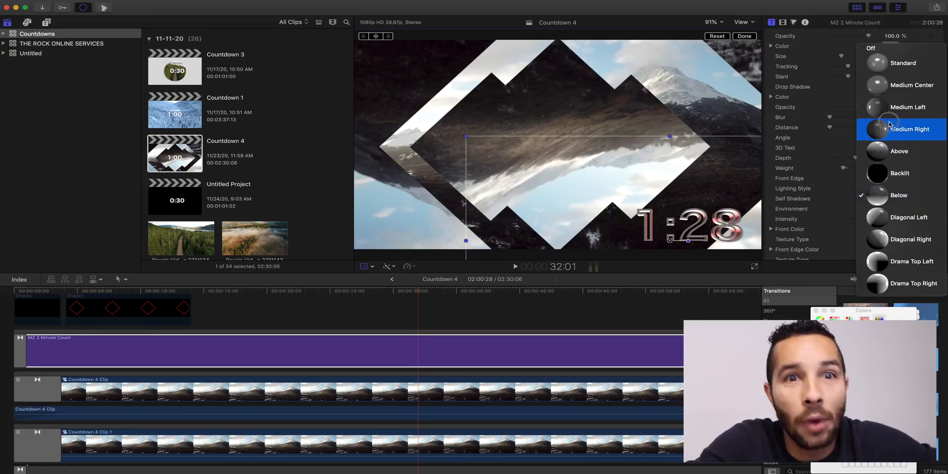
click(910, 129)
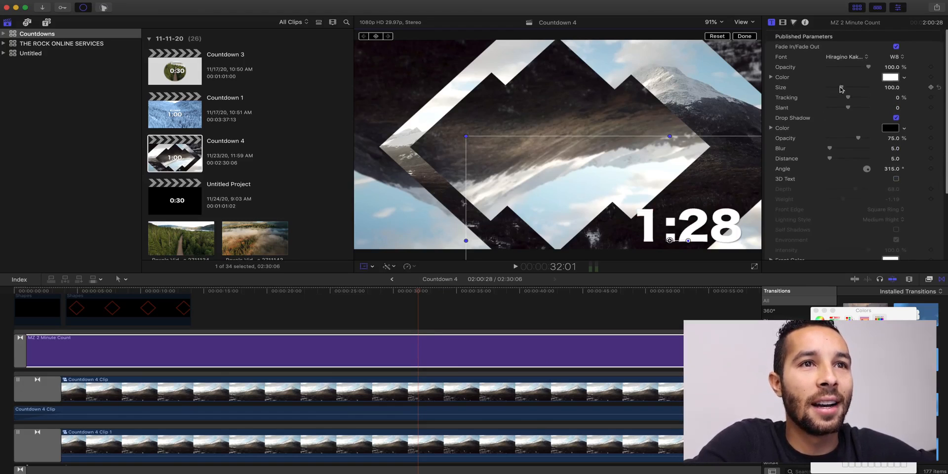
Shrink the countdown text to size 67 and return to the project start.
drag(670, 137, 741, 239)
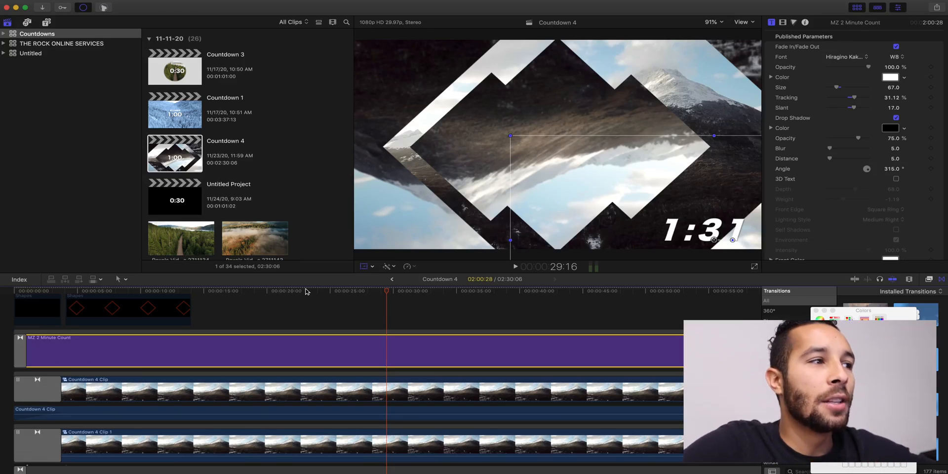
click(48, 291)
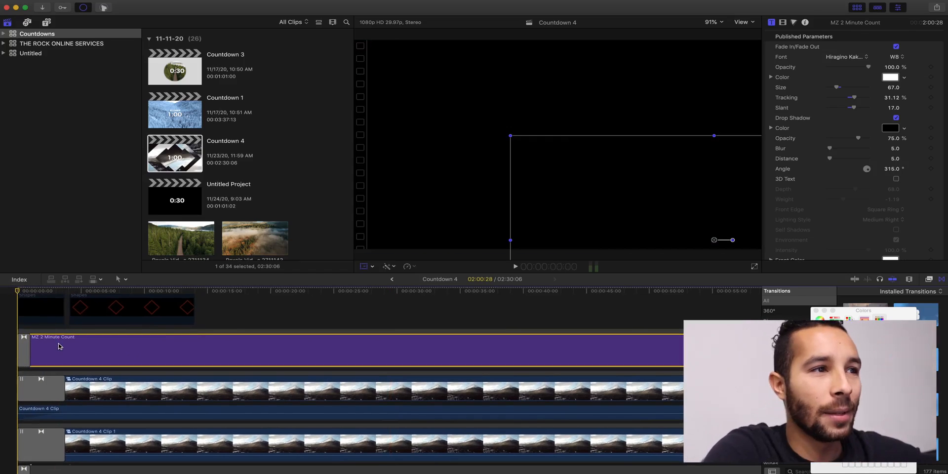
Move the MZ 2 Minute Count title past the Shapes clip and preview it ticking.
click(515, 267)
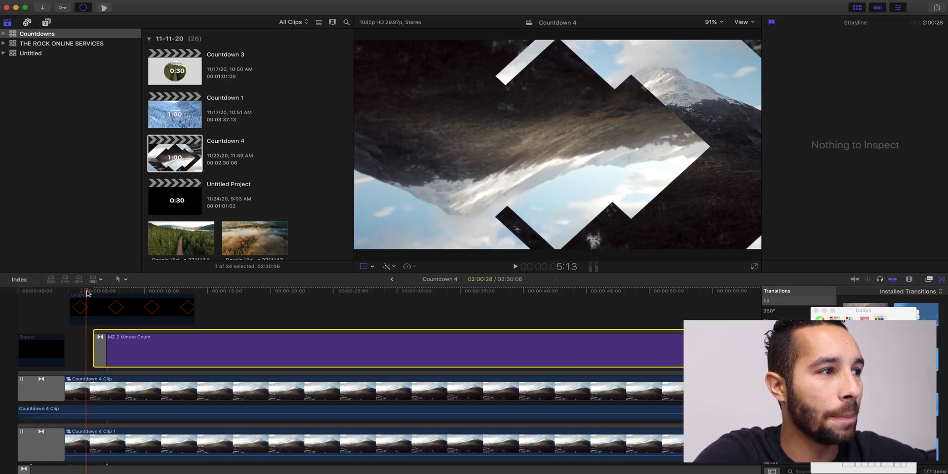
click(515, 267)
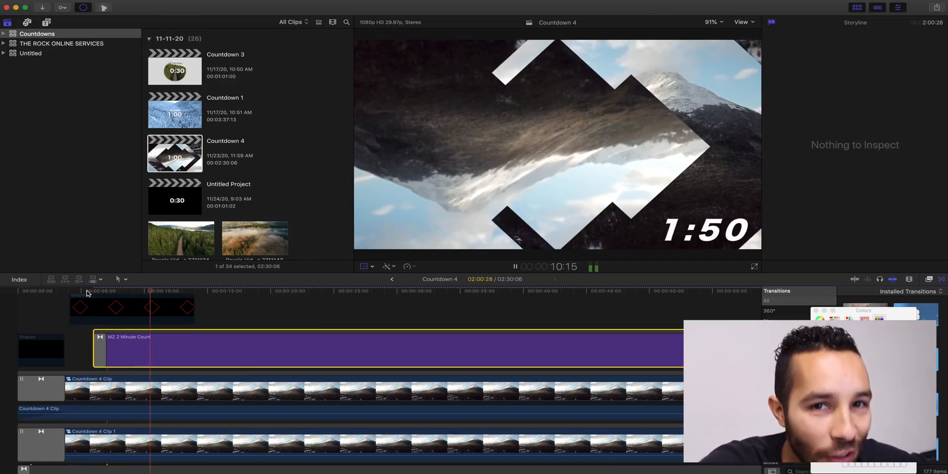
click(514, 266)
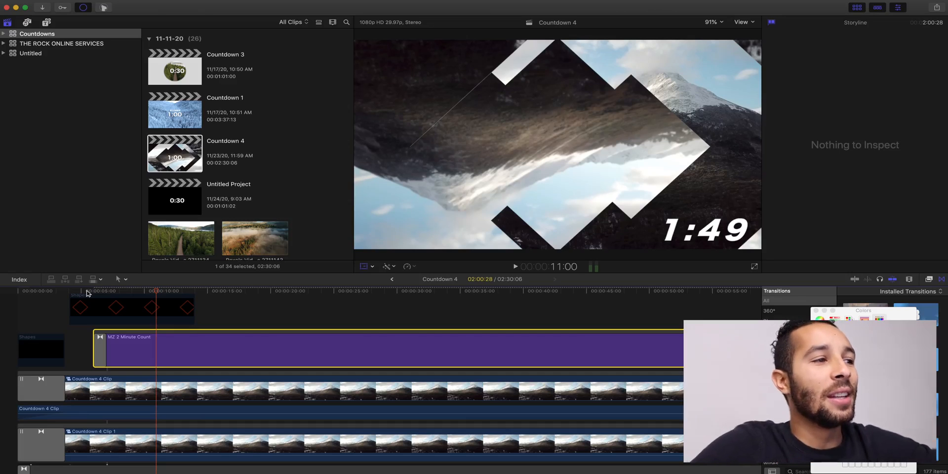
mouse_move(223, 345)
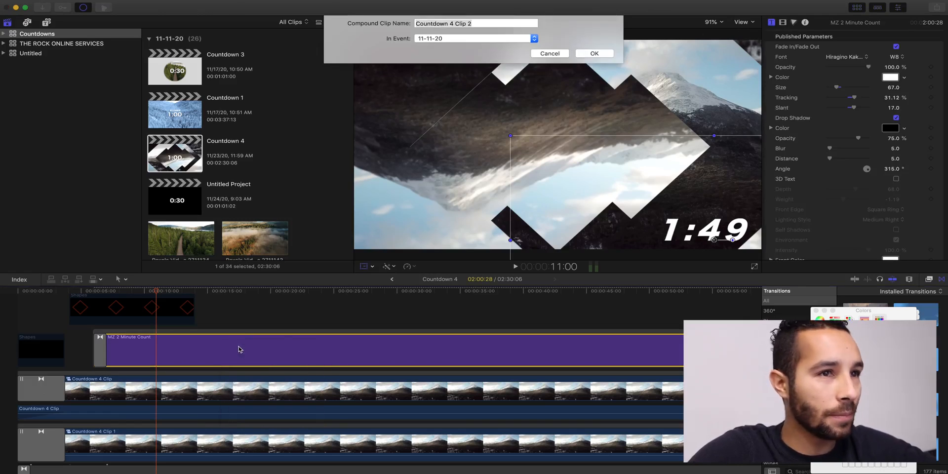
Confirm the compound clip as 'Countdown 4 Clip 2' and play it back.
click(594, 54)
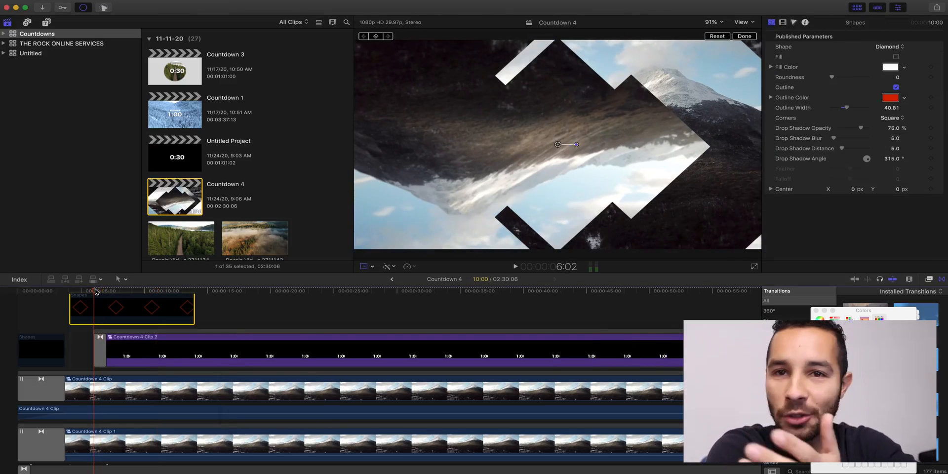
click(514, 266)
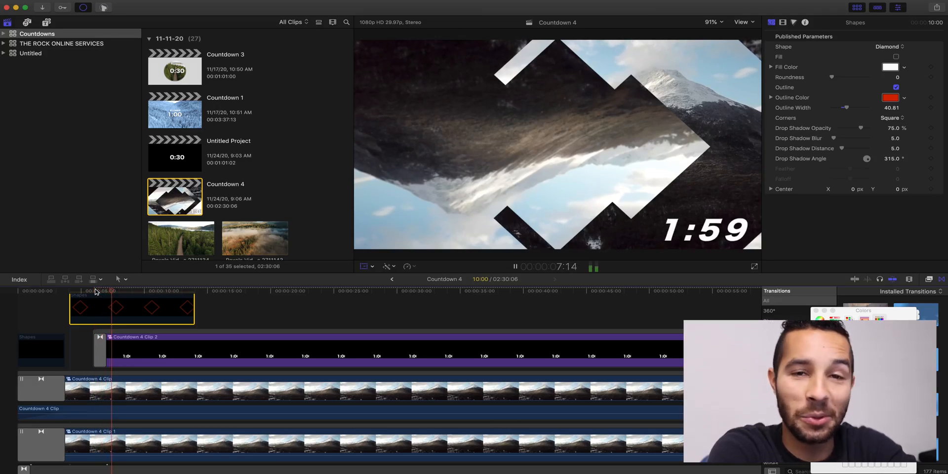